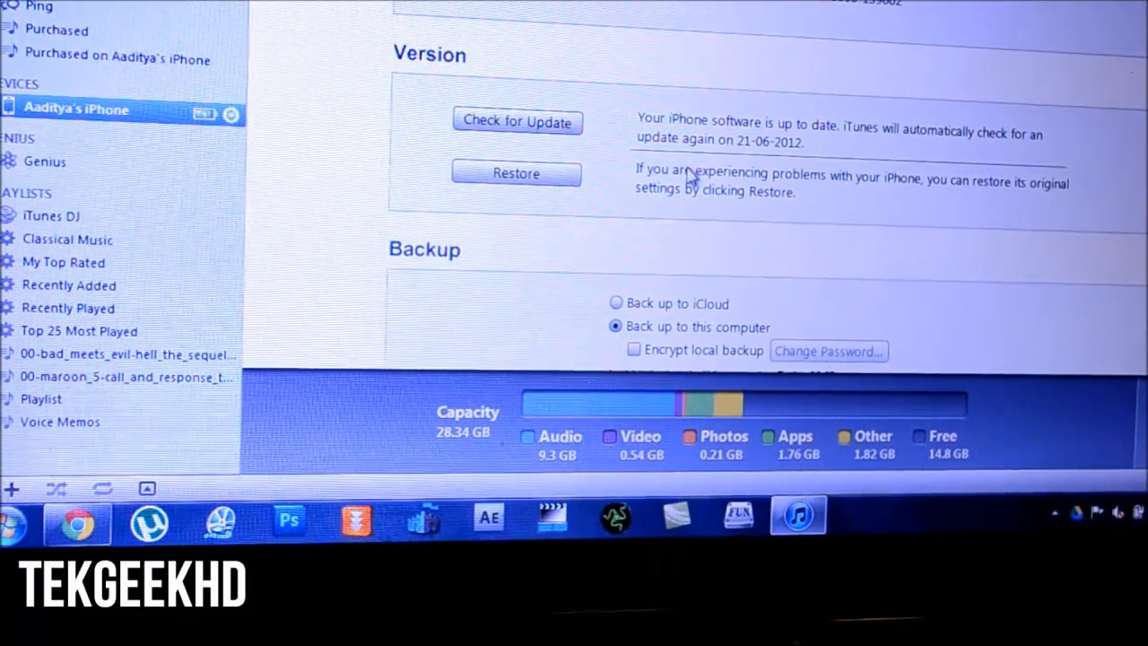
mouse_move(664, 81)
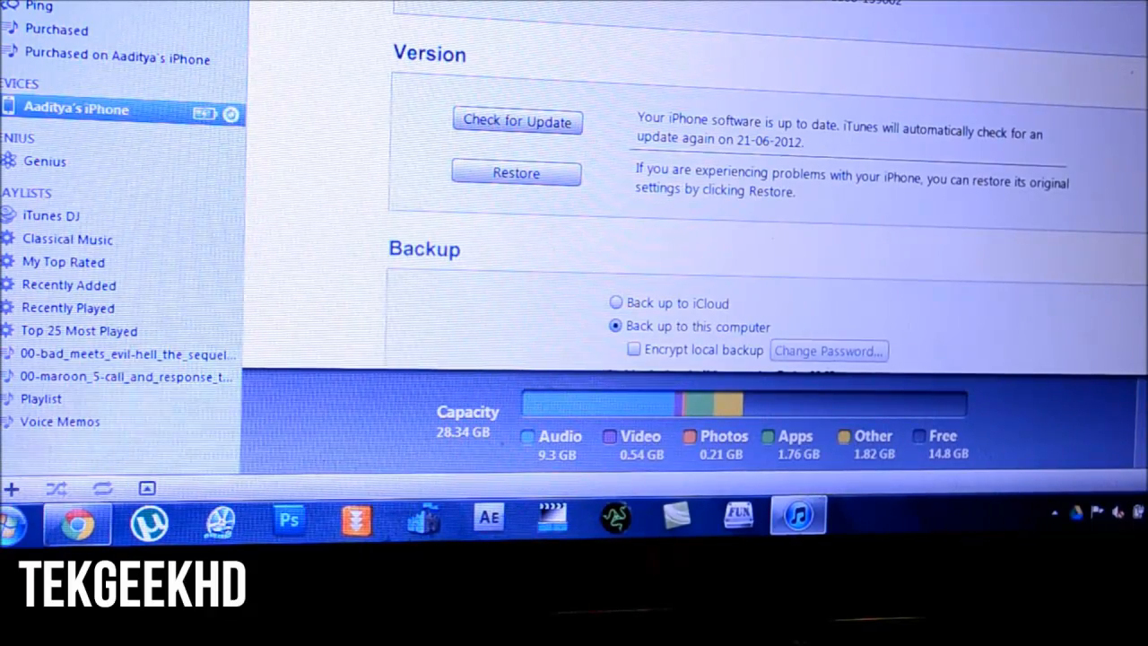
mouse_move(642, 215)
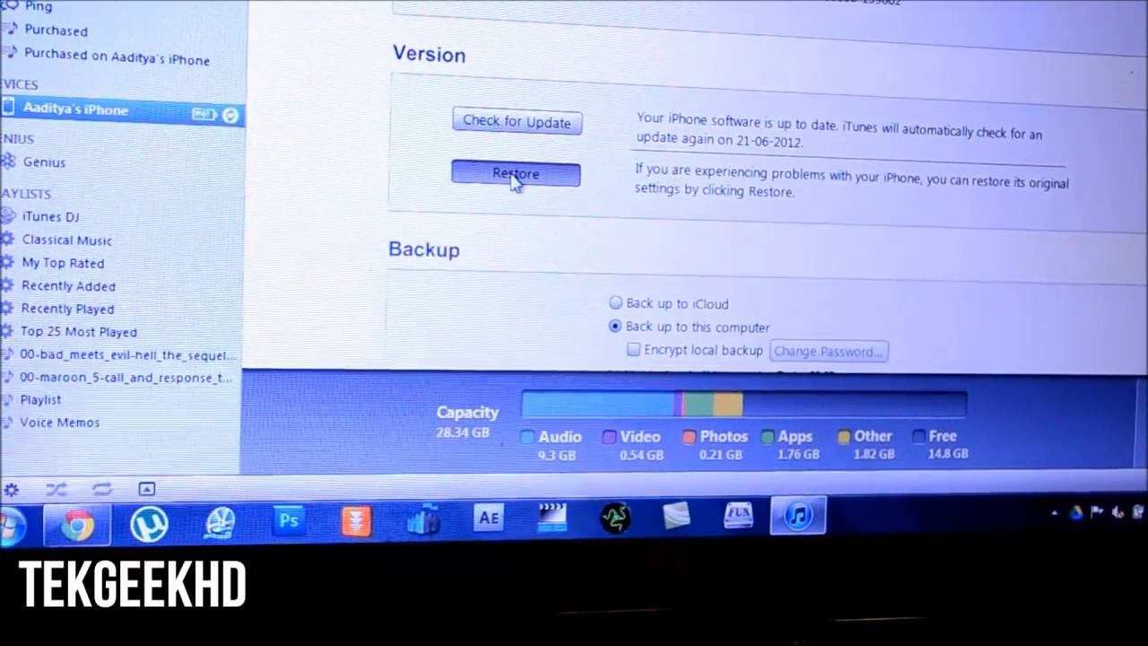
- Shift-restore the iPhone with iPhone2,1_5.1.1_9B206_Restore.ipsw and confirm the restore
click(517, 172)
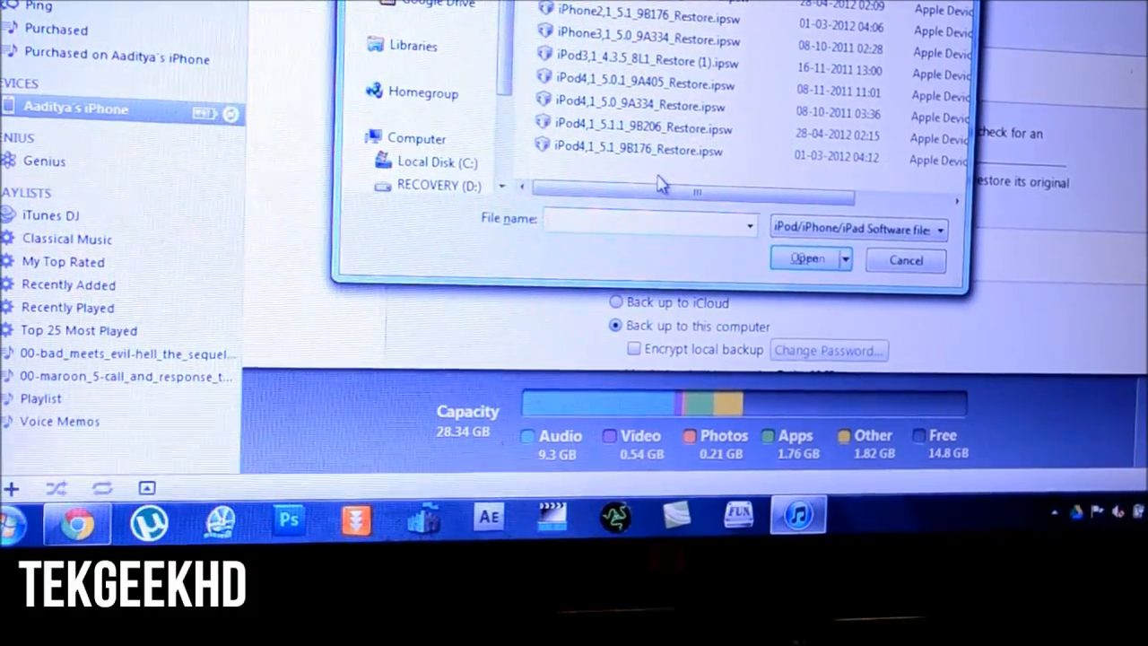
click(642, 84)
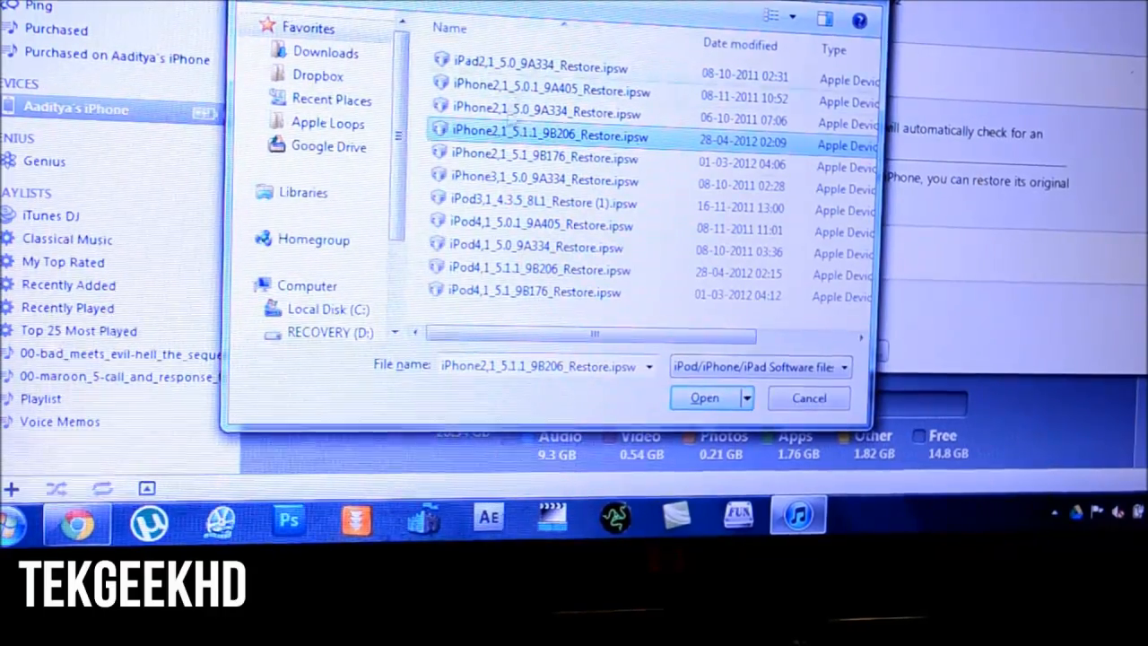
click(705, 399)
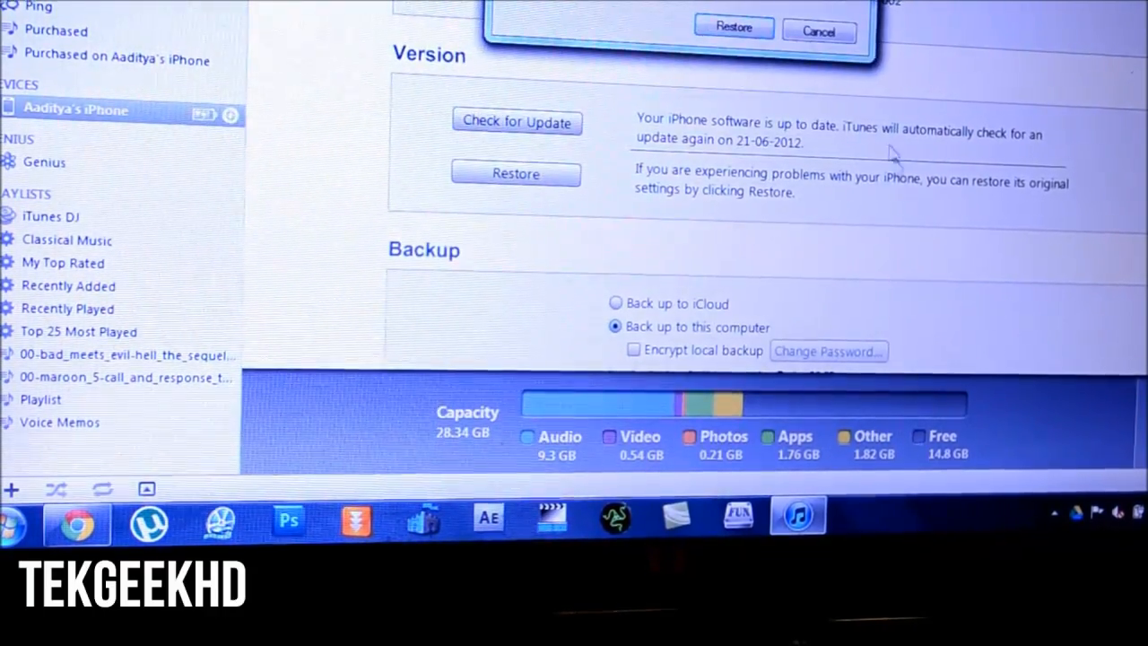
click(732, 27)
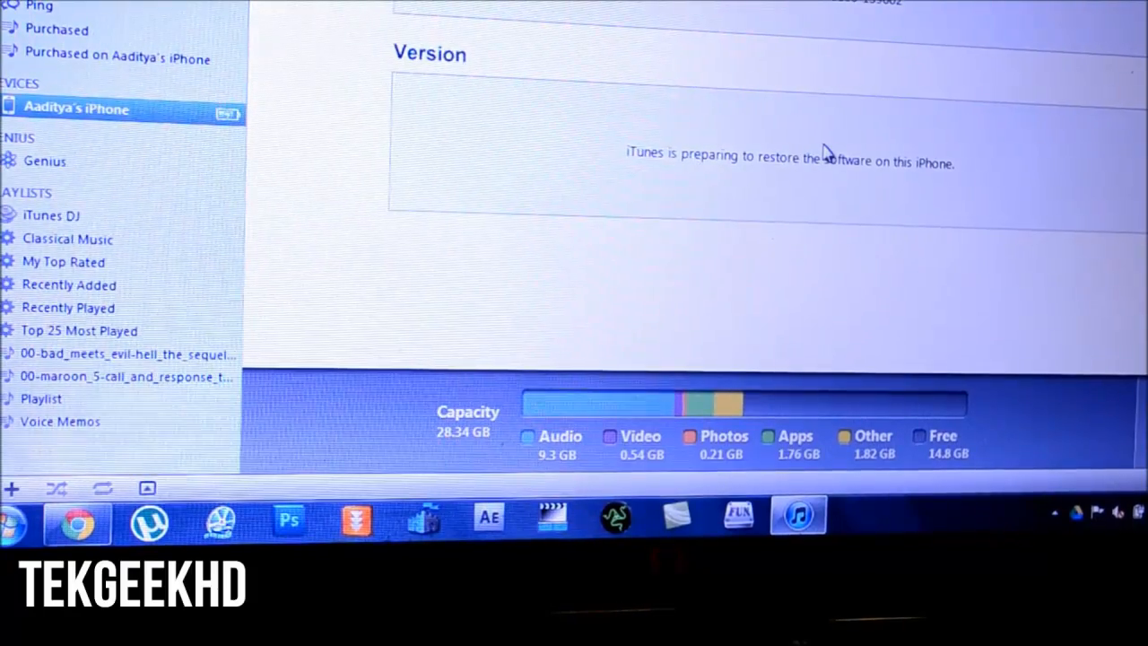